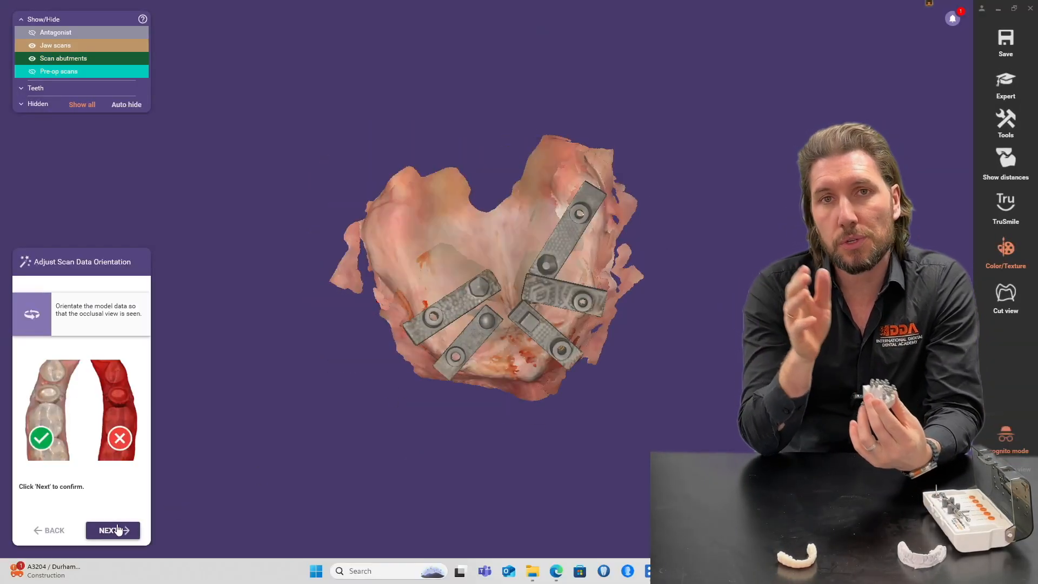
Confirm the jaw scan's occlusal orientation to begin implant detection for tooth 17.
left_click(111, 530)
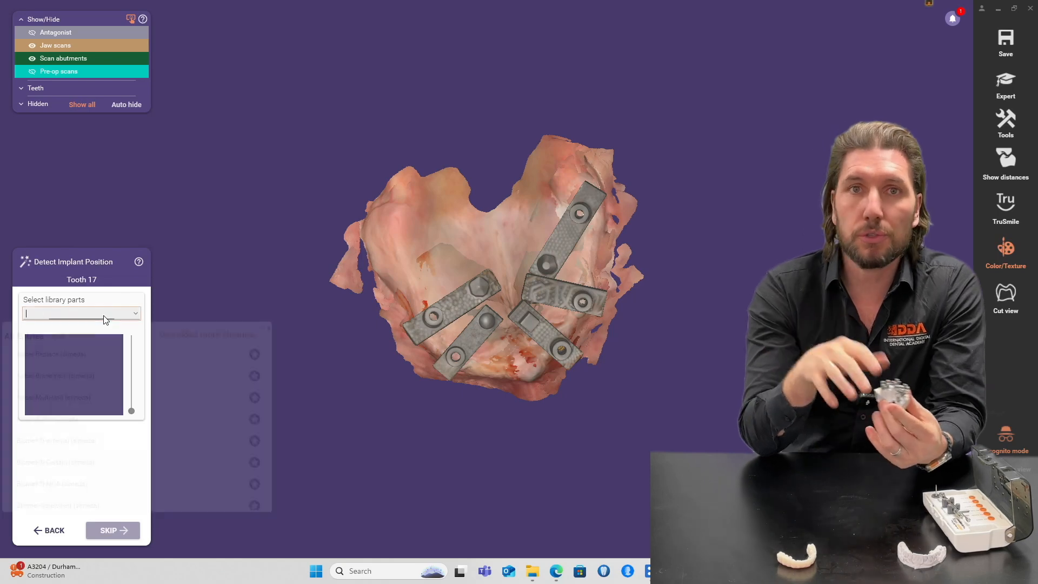
Select Scan Ladder from the implant library parts list for tooth 17.
left_click(81, 312)
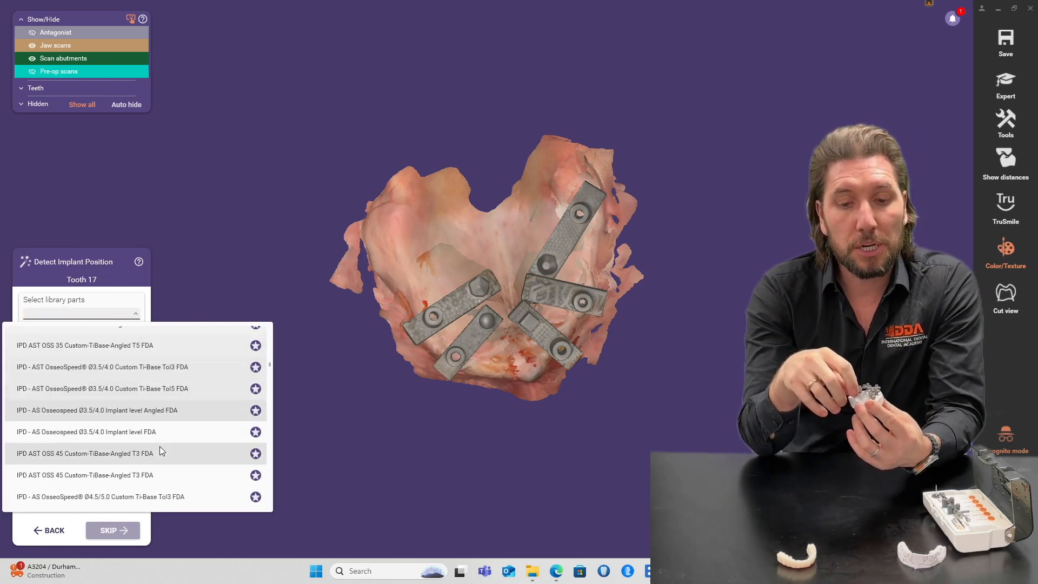
scroll("down", 3)
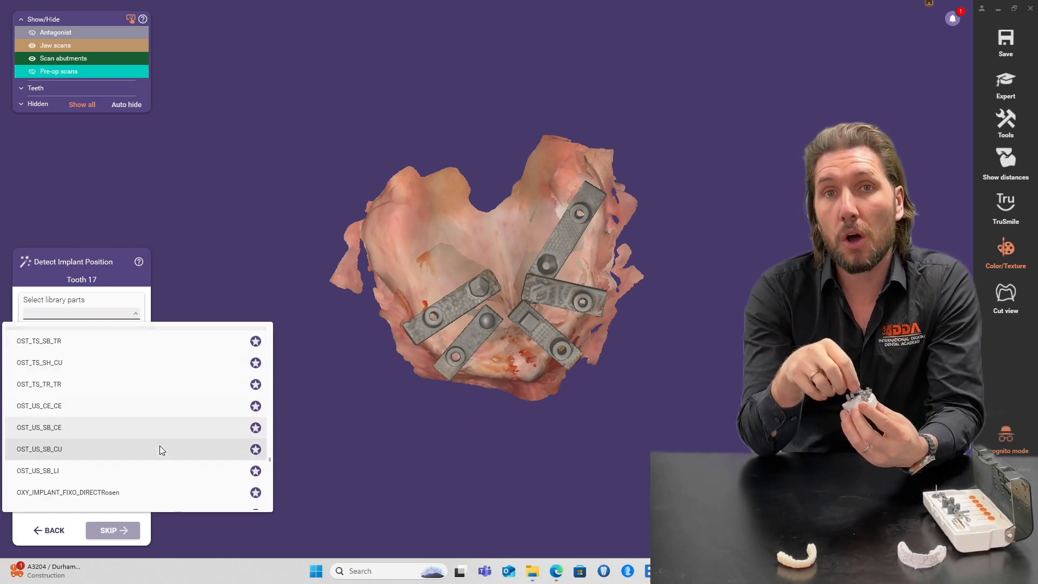
scroll("down", 3)
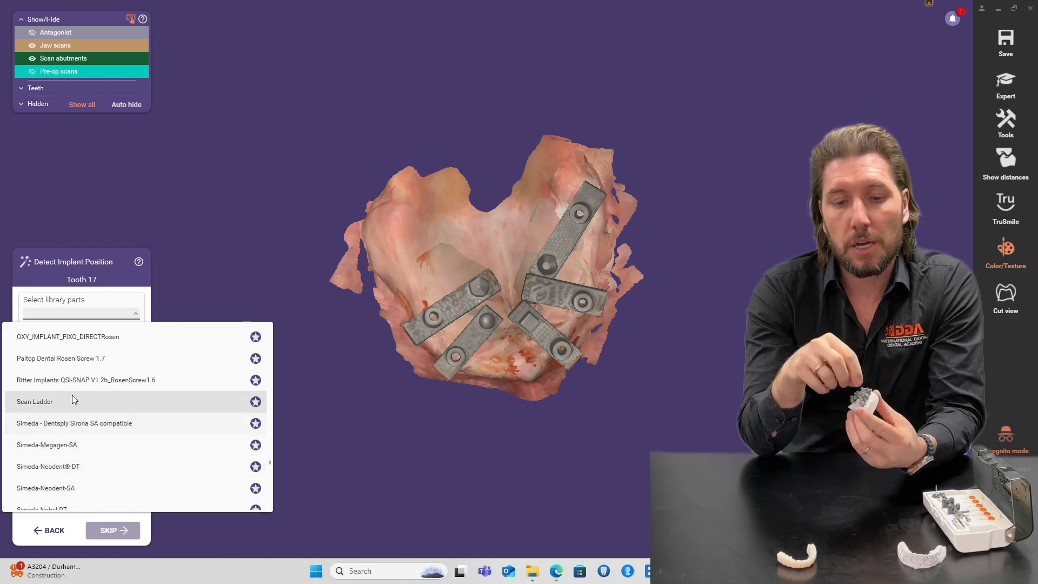
left_click(35, 401)
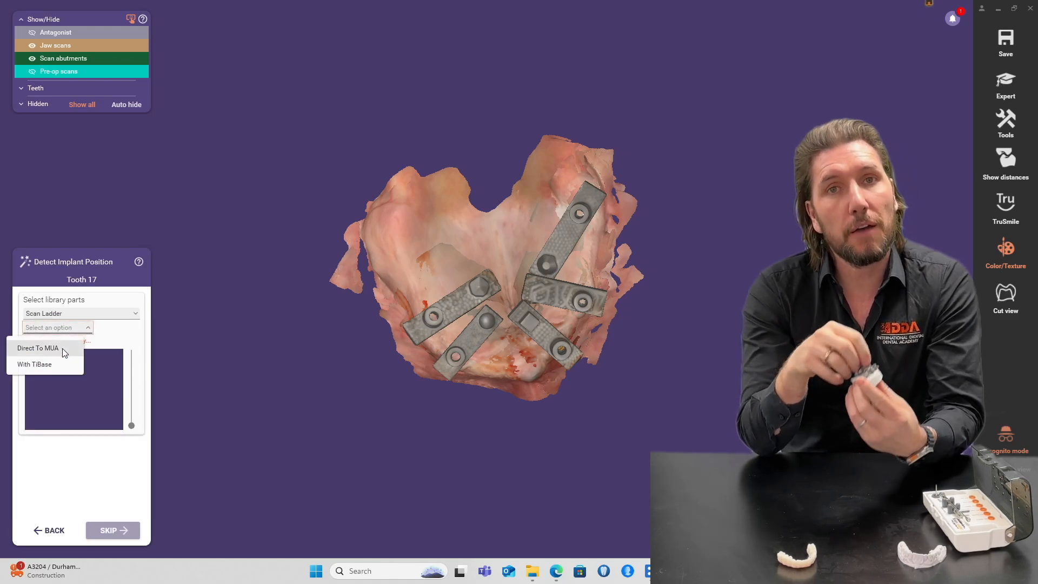
Use the Direct To MUA variant and accept the matched scan abutment positions.
left_click(38, 348)
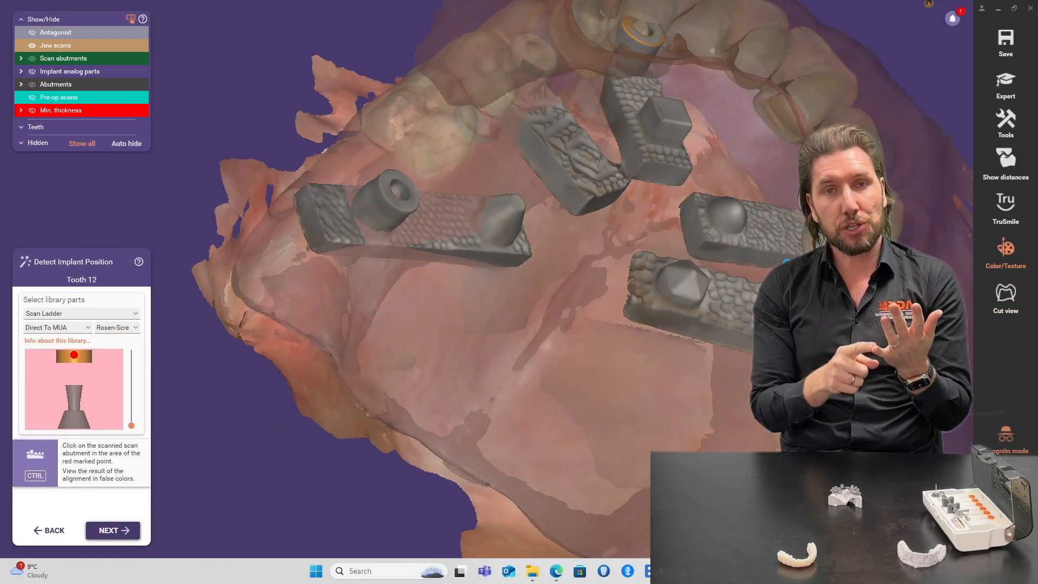
left_click(112, 530)
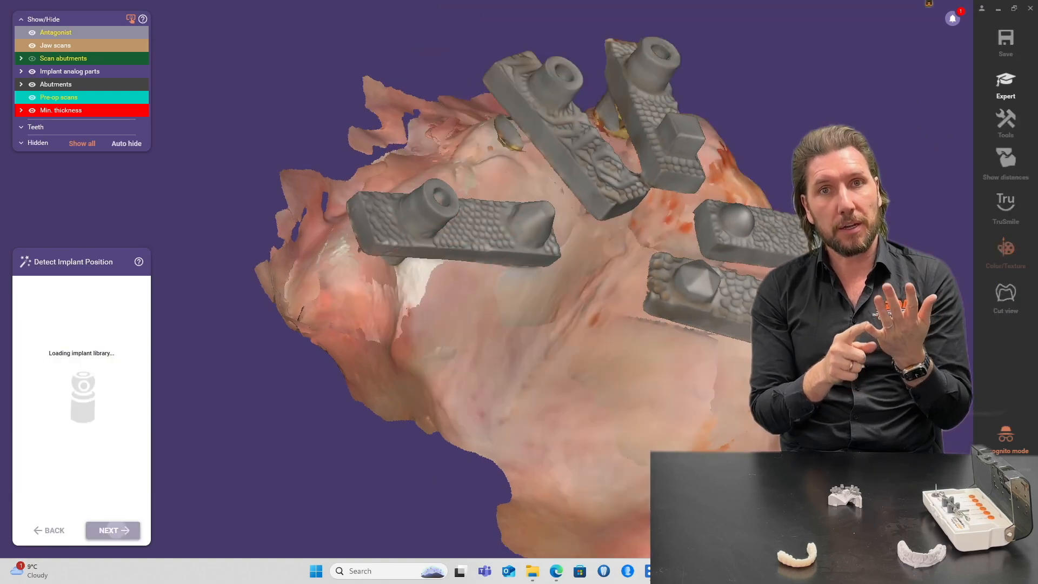